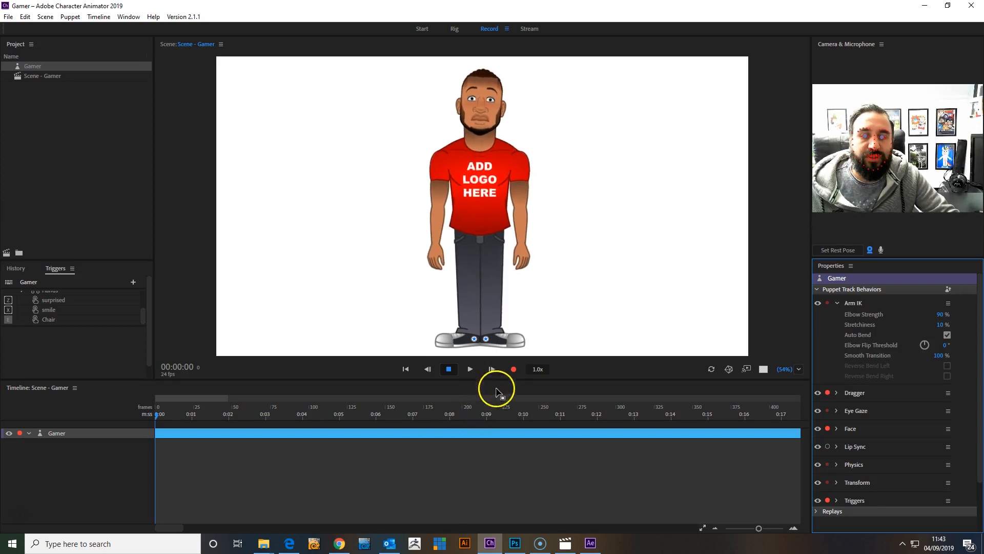
mouse_move(514, 368)
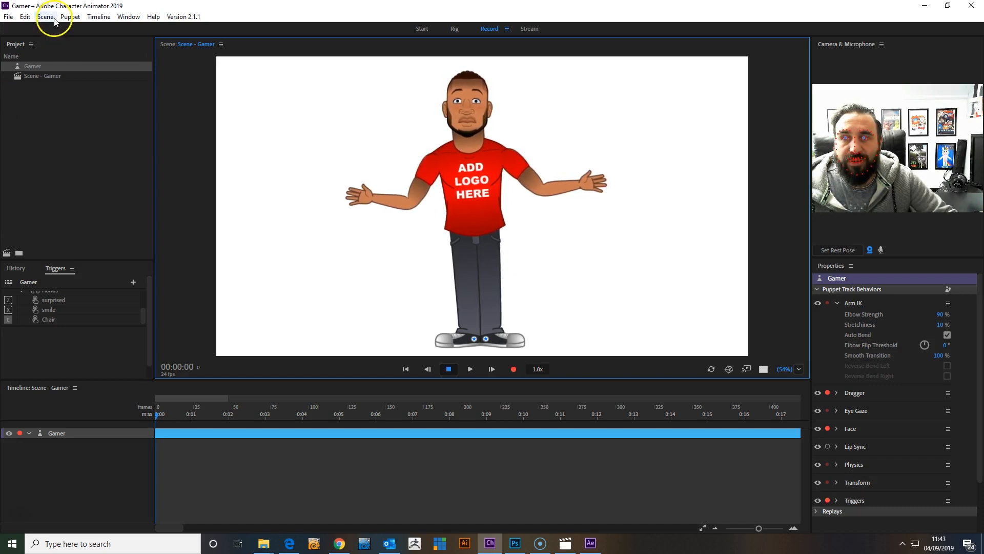
Step: Record take 17 with raised-arm wave and Hands trigger, then play it back from its start
left_click(98, 16)
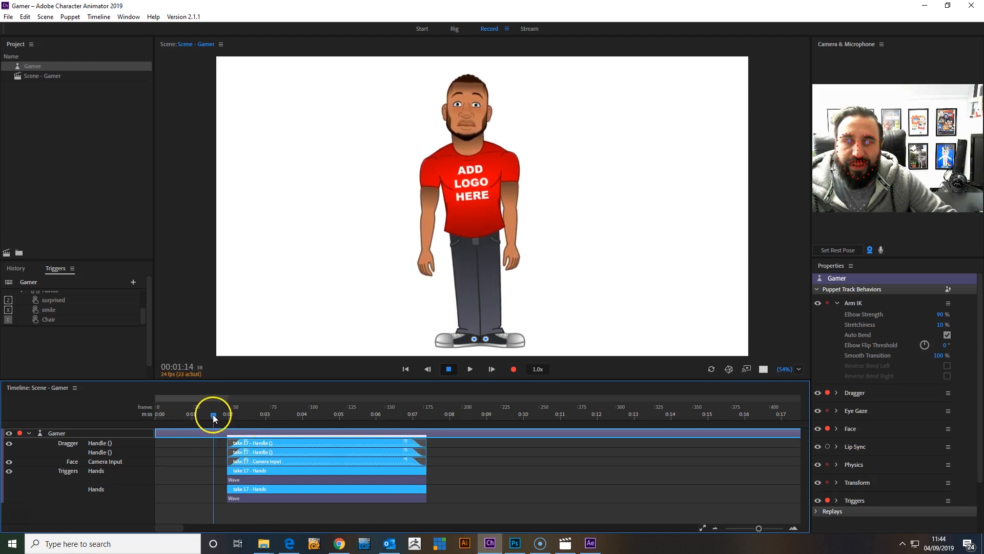
left_click(448, 368)
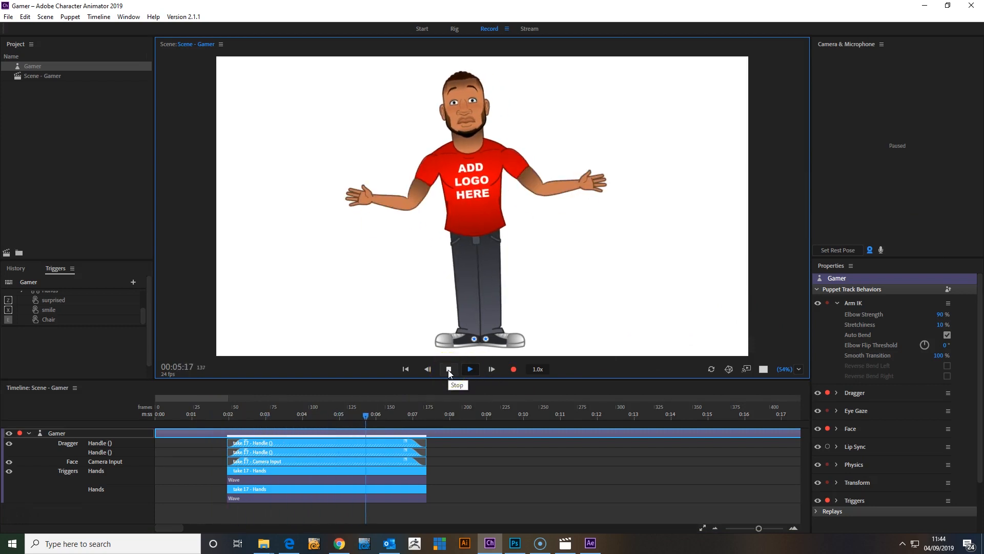
left_click(470, 368)
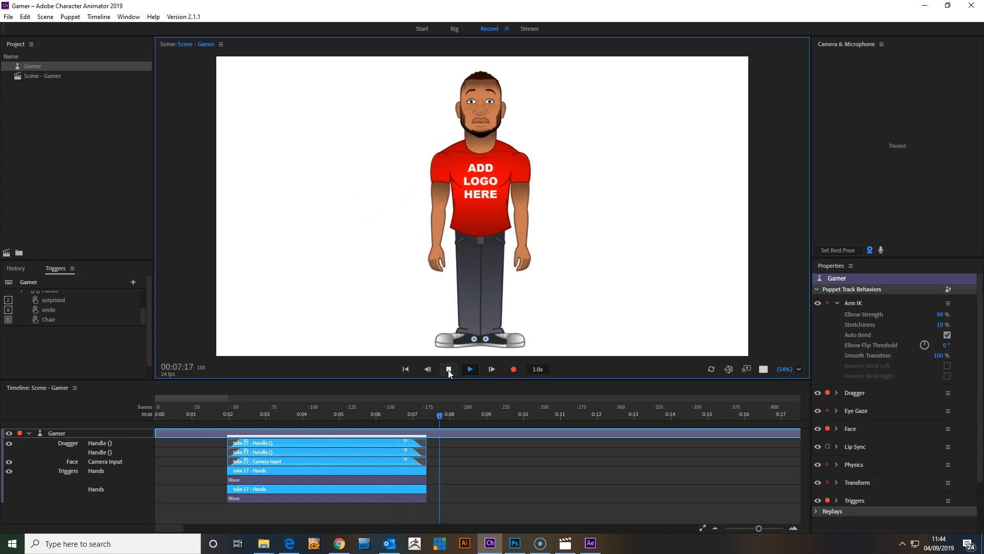
left_click(470, 368)
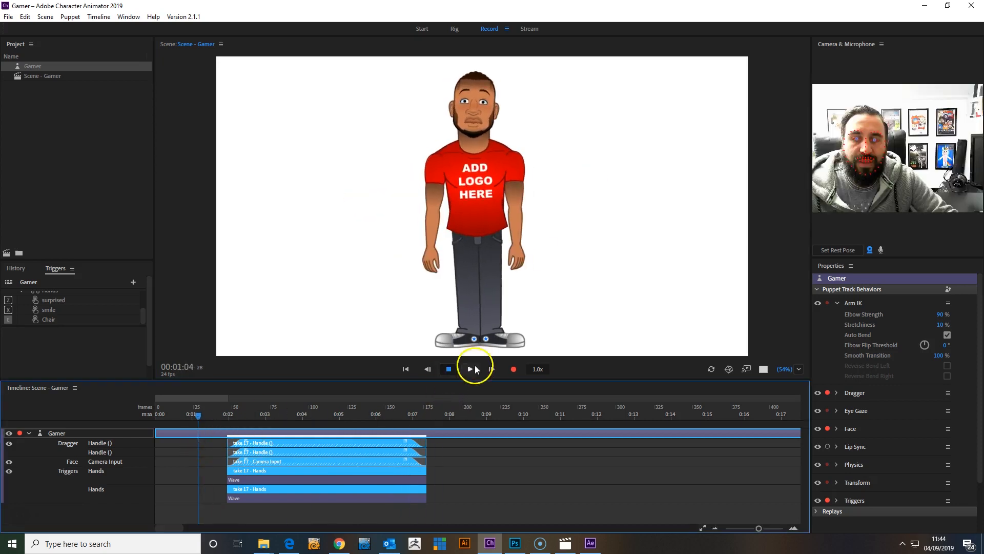
left_click(448, 368)
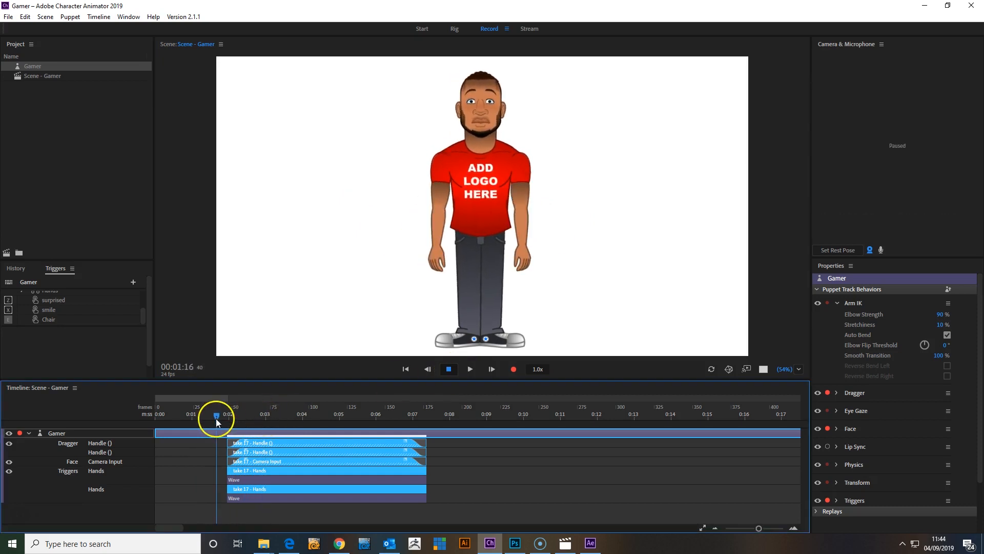
Step: Play take 17 from just before its start and scrub the puppet pose as it blends in
left_click(449, 368)
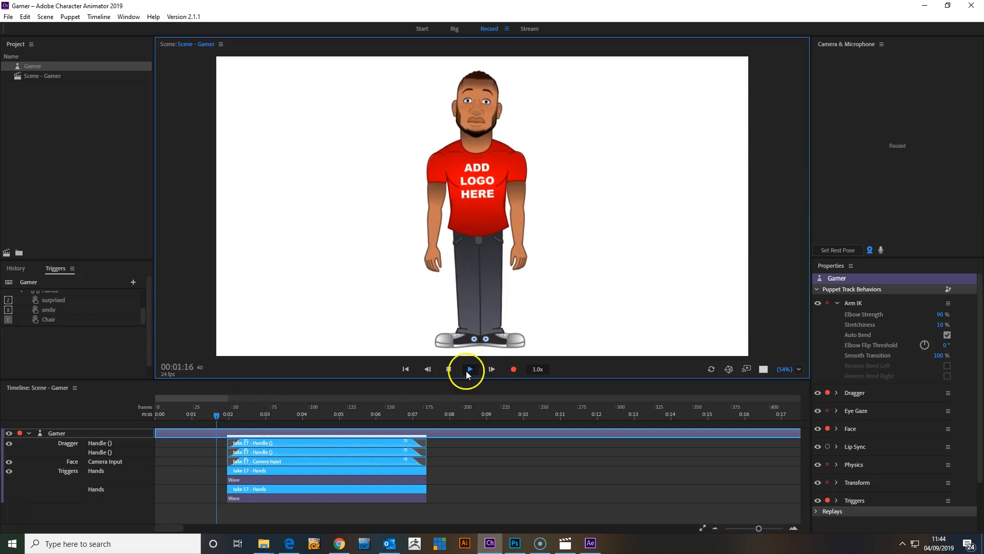
left_click(468, 368)
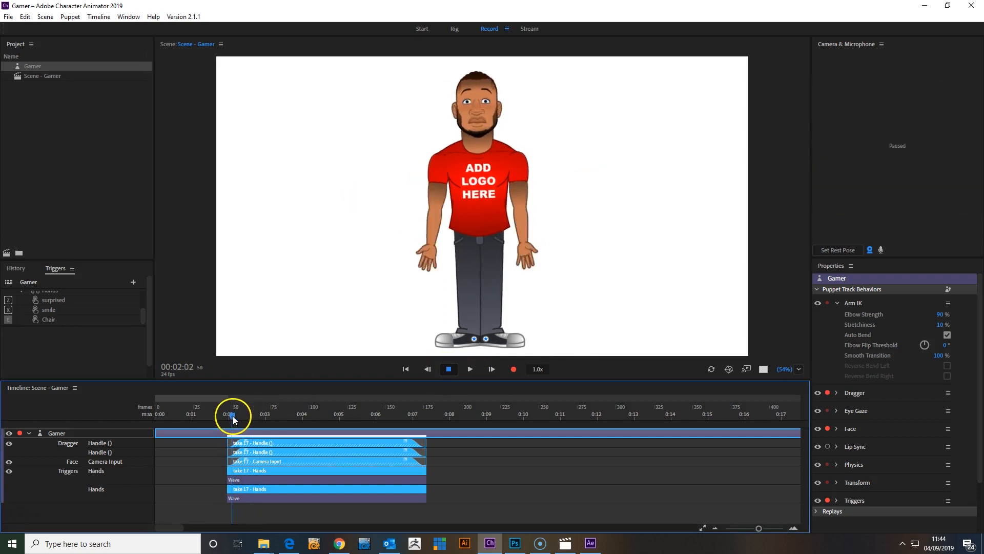
left_click_drag(234, 415, 227, 415)
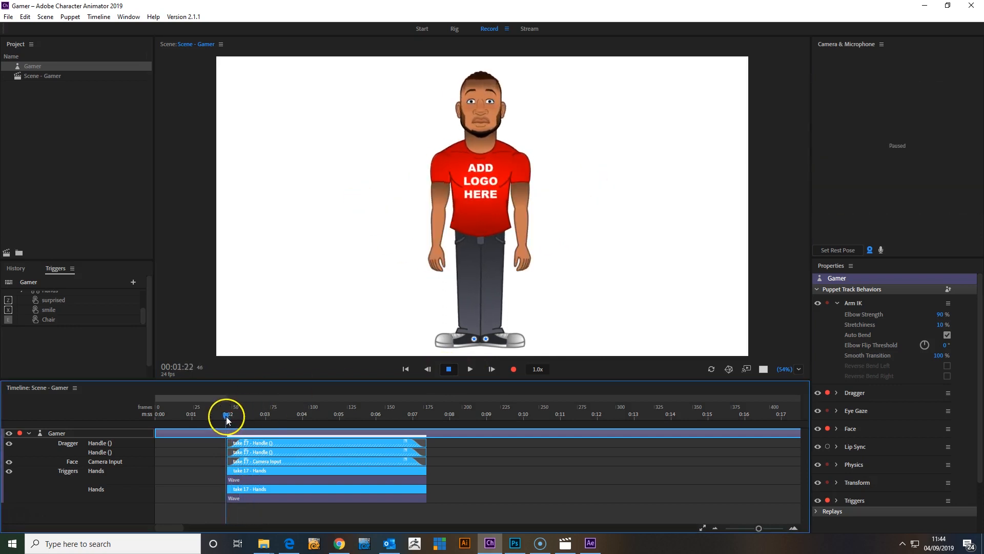
left_click_drag(226, 416, 213, 416)
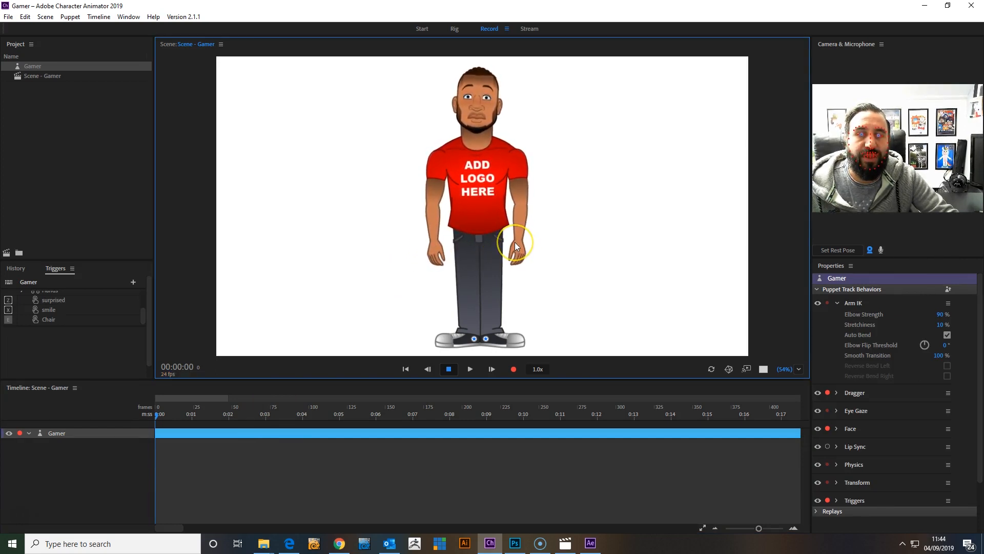
mouse_move(574, 263)
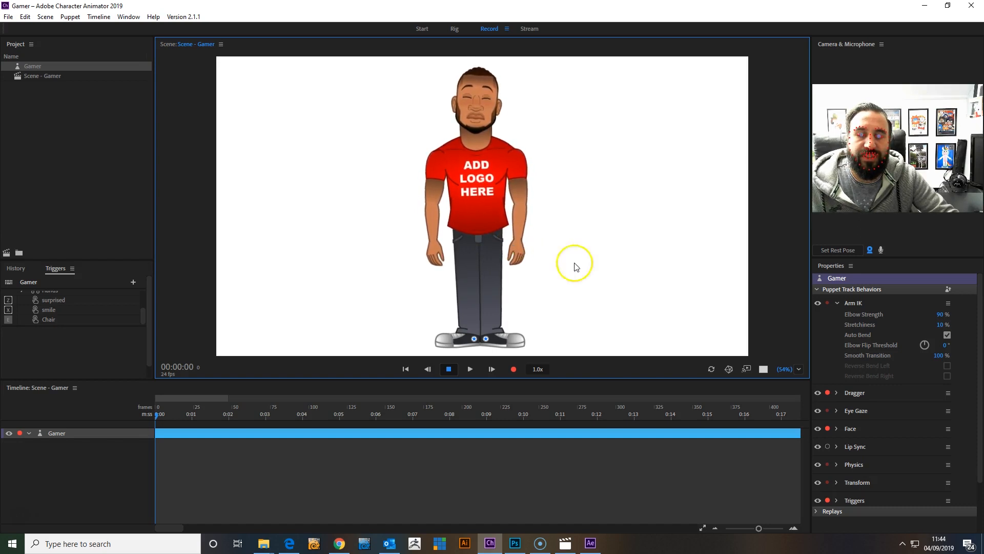
Step: Record take 18 dragging both arm handles across the timeline, then play it from the start
left_click(514, 368)
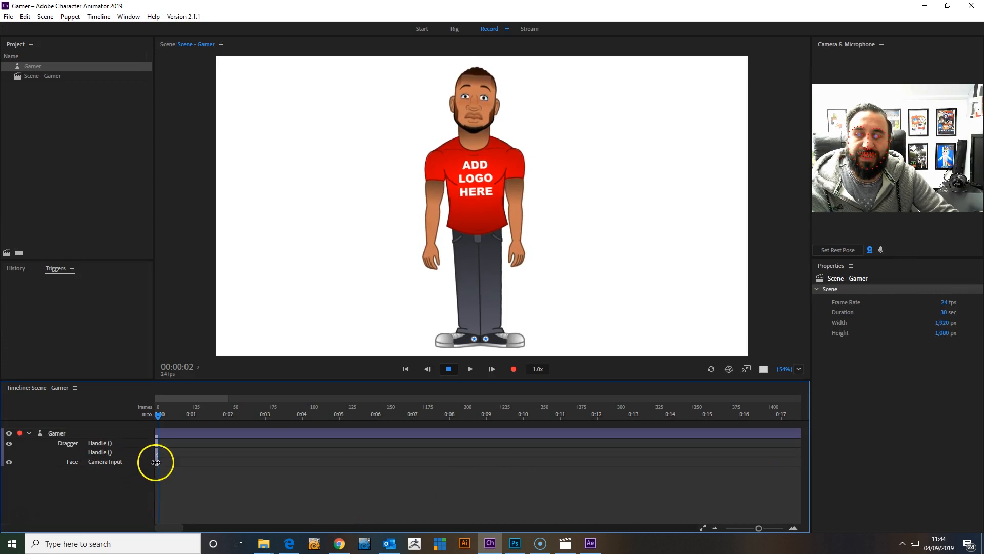
left_click(56, 433)
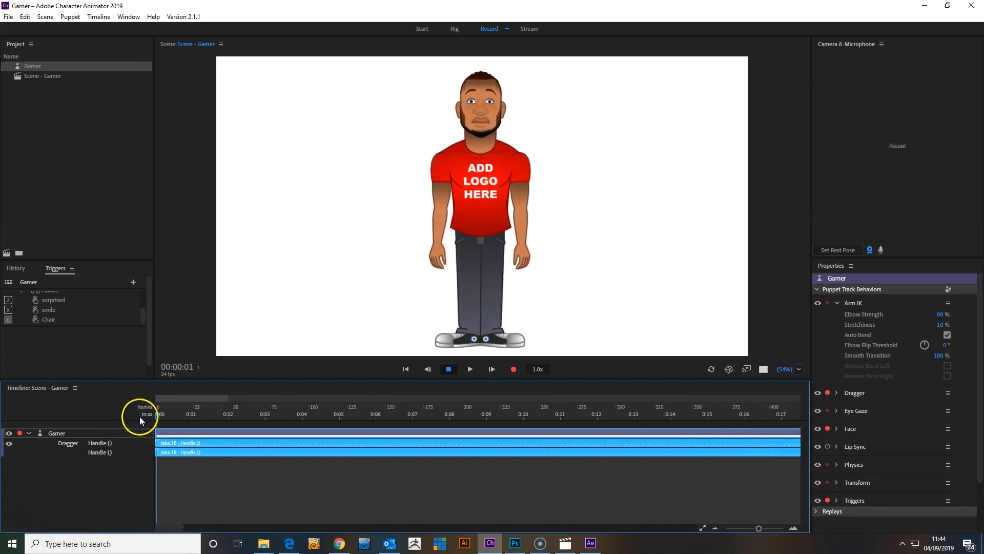
left_click(448, 368)
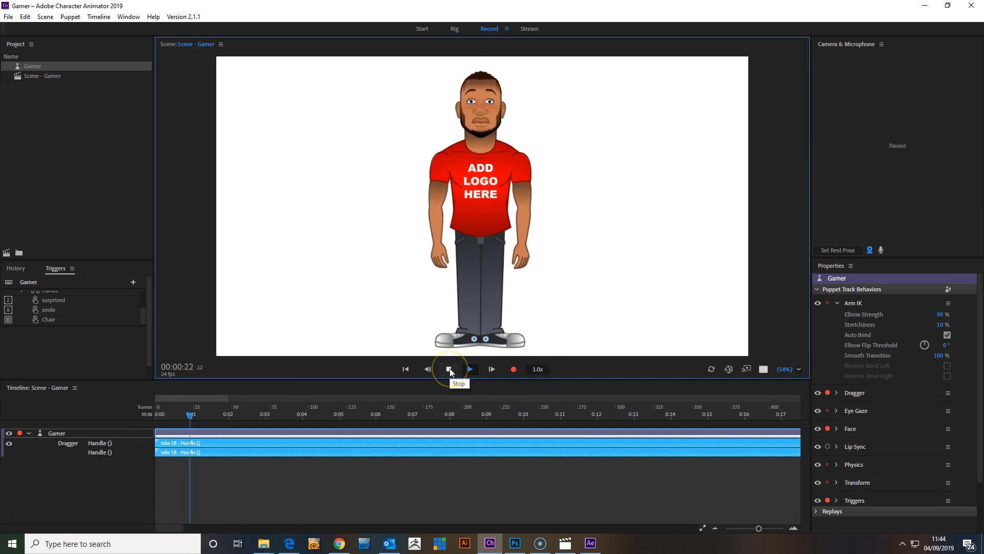
left_click(470, 368)
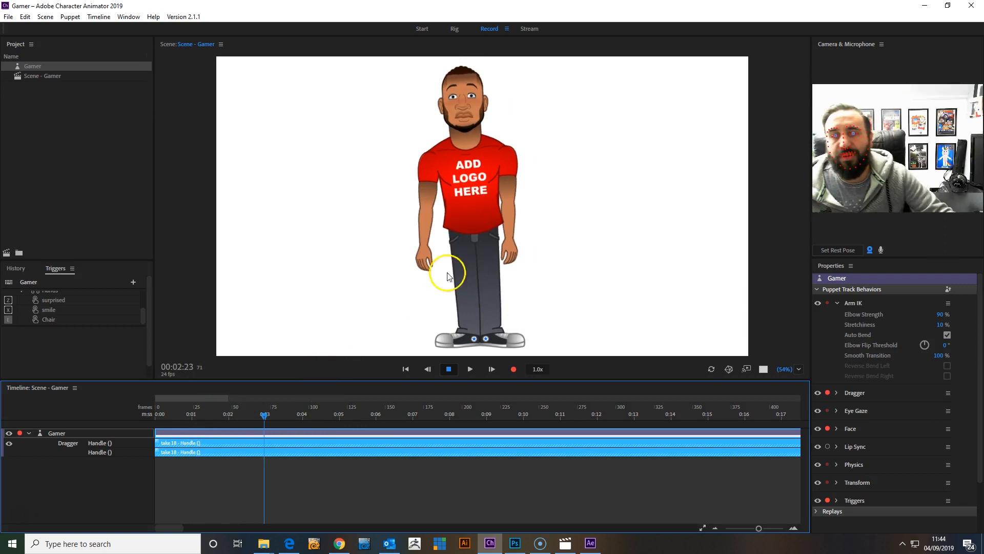
Step: Pose the hand and record take 19's arm shrug with triggers, then play it back and stop
left_click_drag(447, 273, 582, 226)
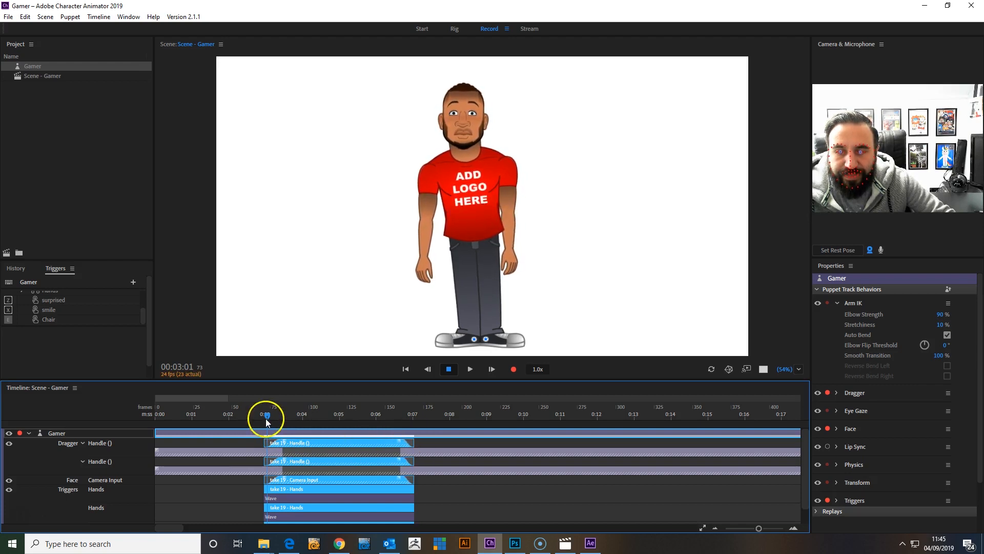
left_click(471, 368)
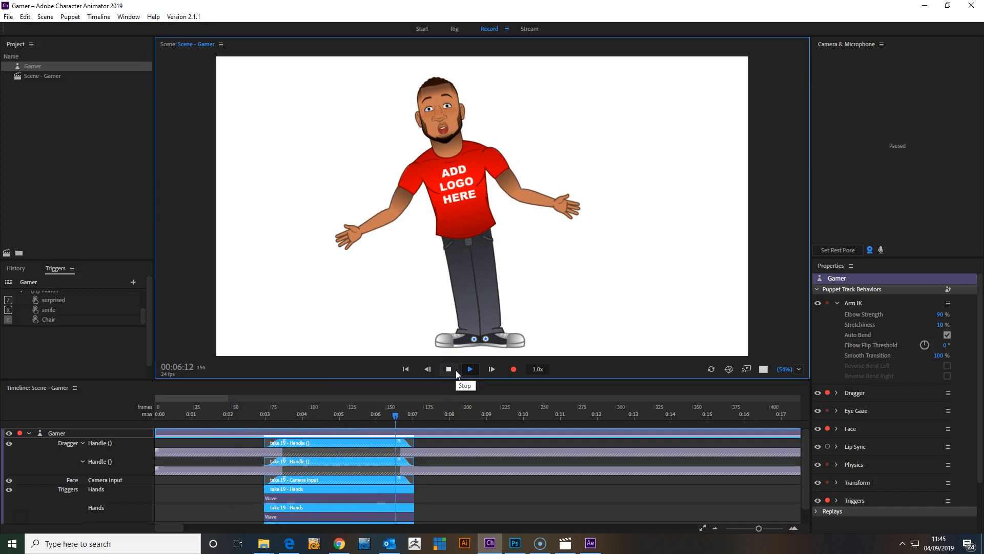
left_click(469, 368)
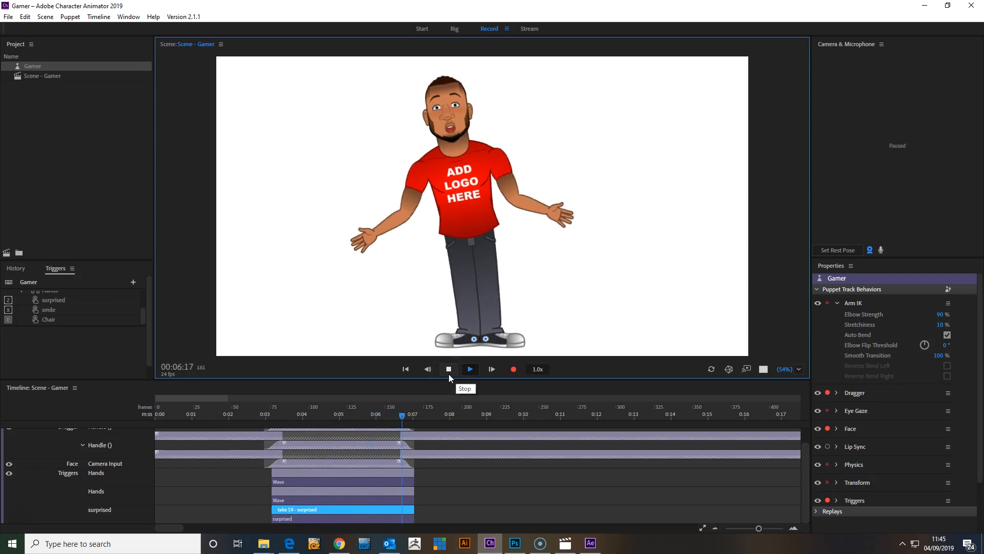
left_click(470, 369)
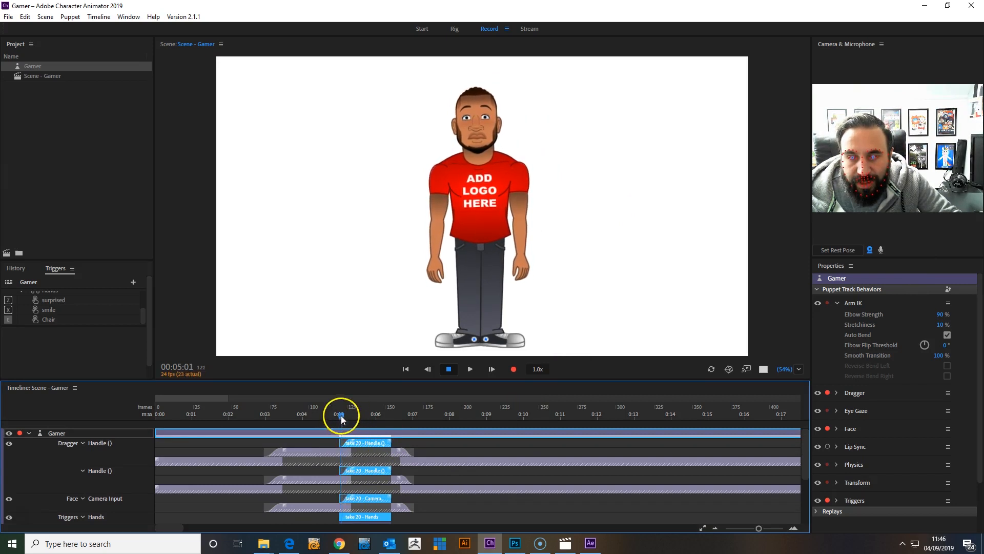
Step: Move take 20 earlier so it begins before 5 seconds and play through it once
left_click(448, 368)
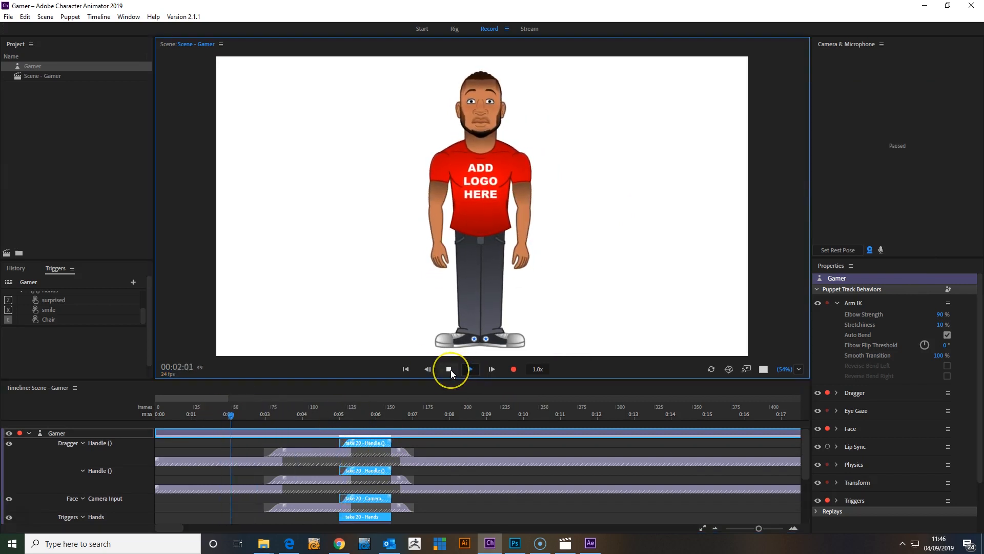
left_click(448, 368)
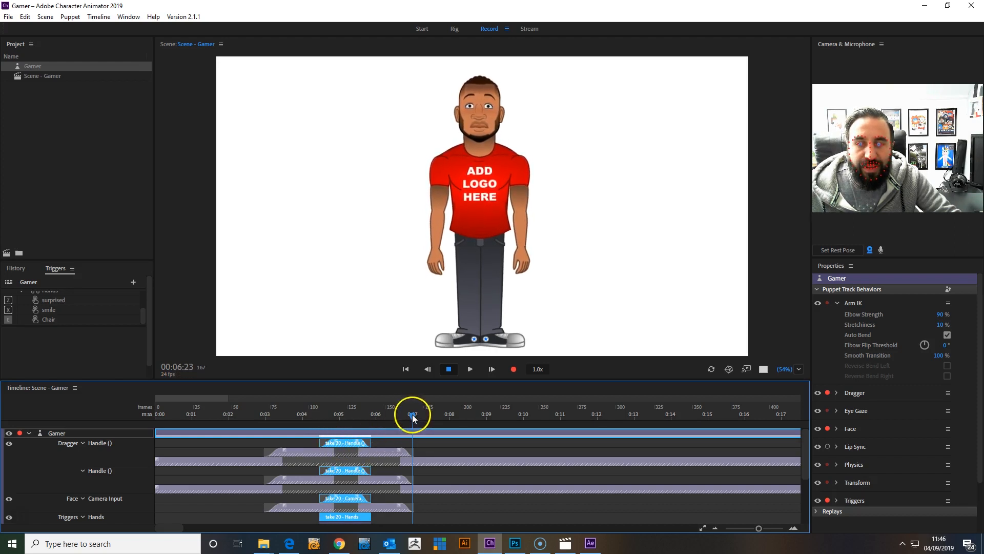
left_click(448, 368)
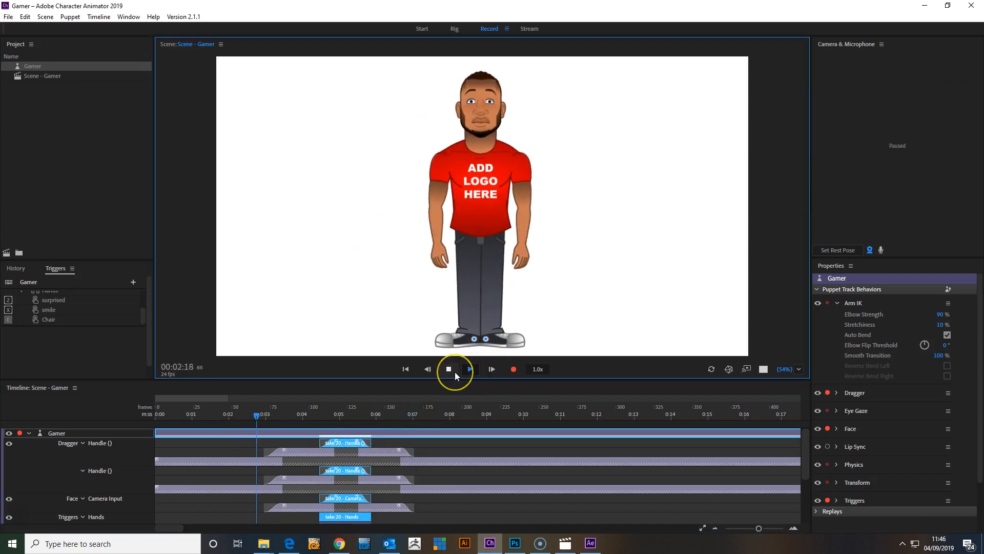
left_click(470, 369)
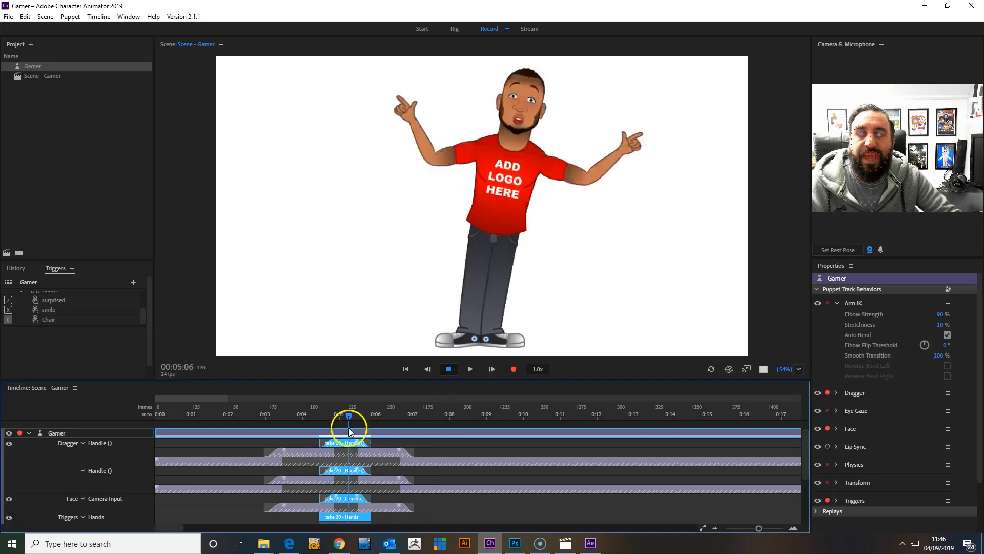
Step: Replay from before take 20 to the 8-second mark and stop to confirm the timing
left_click(448, 368)
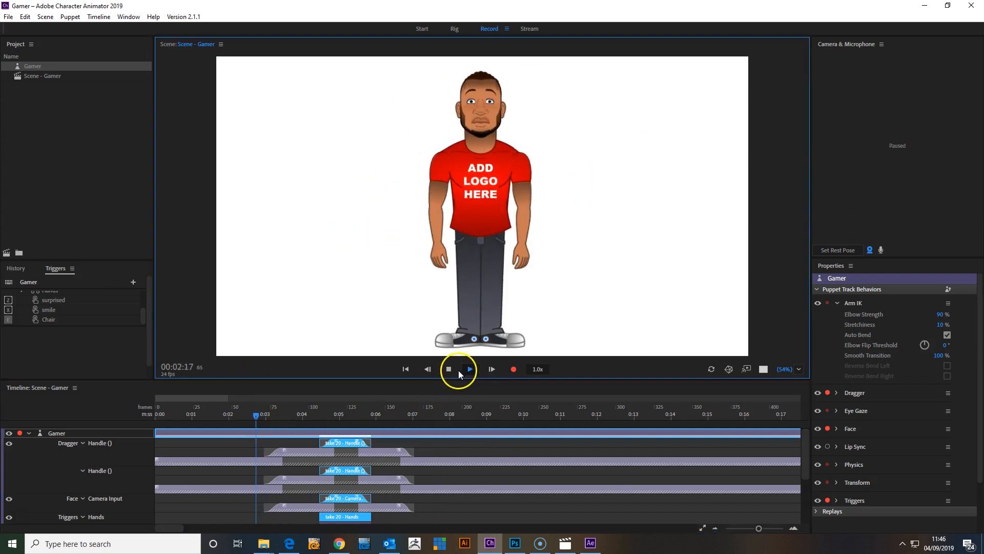
left_click(470, 369)
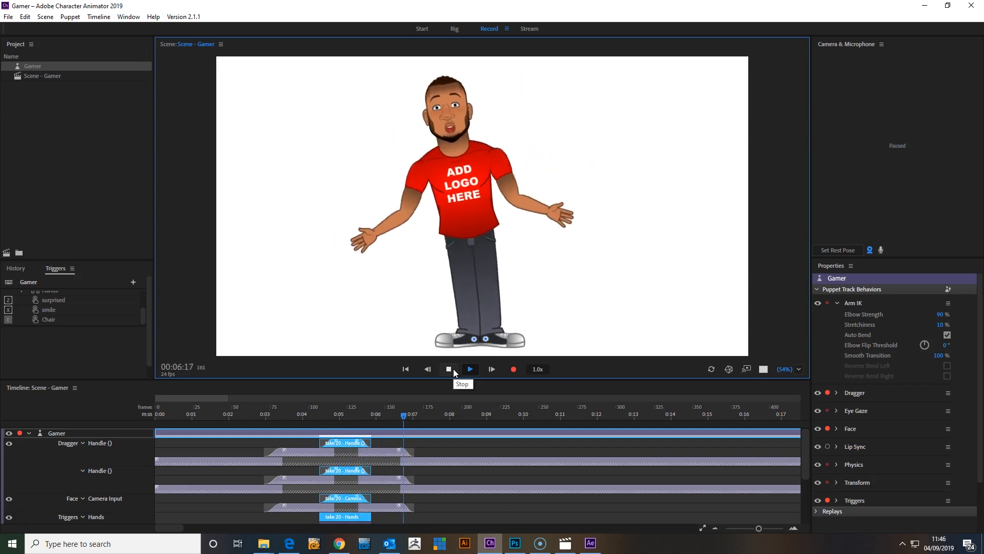
left_click(470, 368)
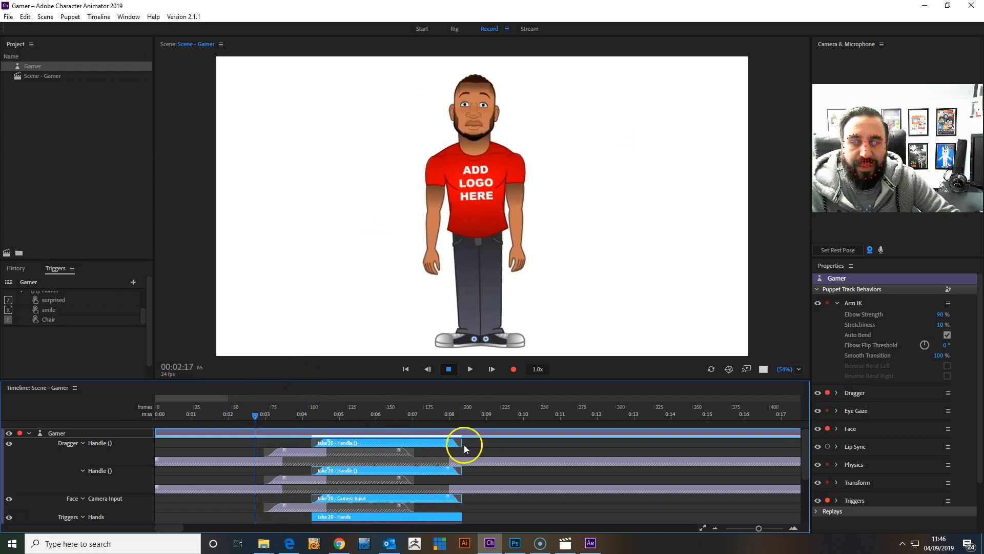
Step: Set take 20's end near the 6-second mark and play it back to check the longer pose
left_click(449, 368)
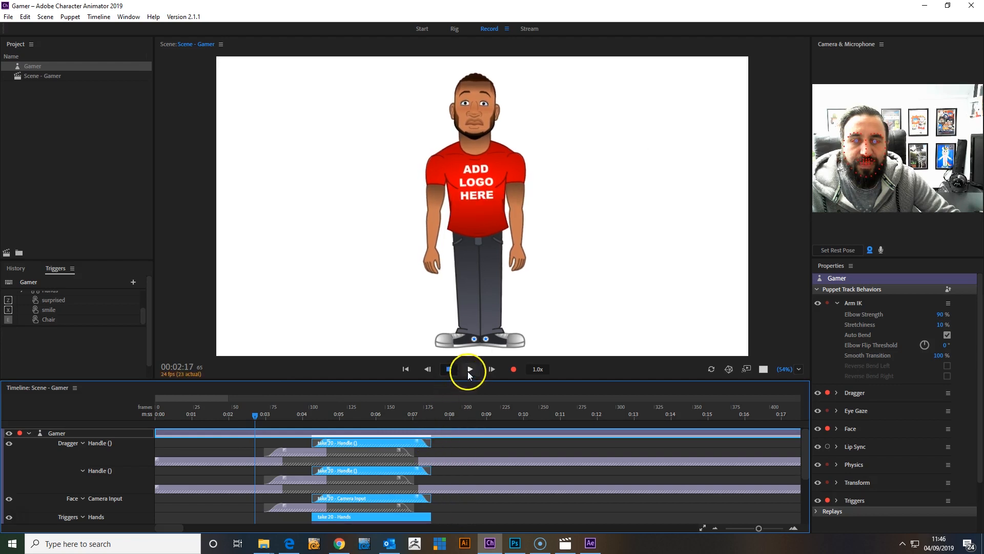
left_click(469, 368)
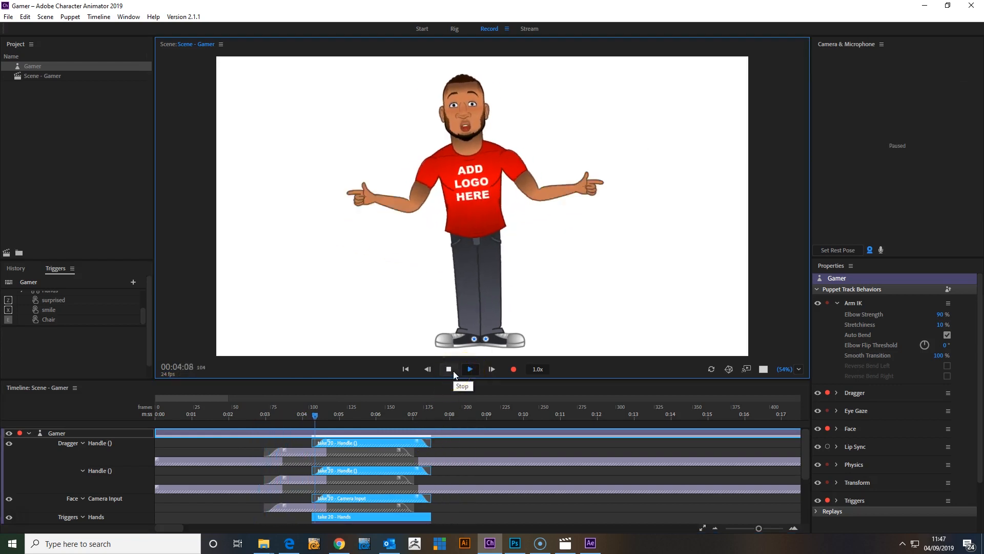
left_click(469, 368)
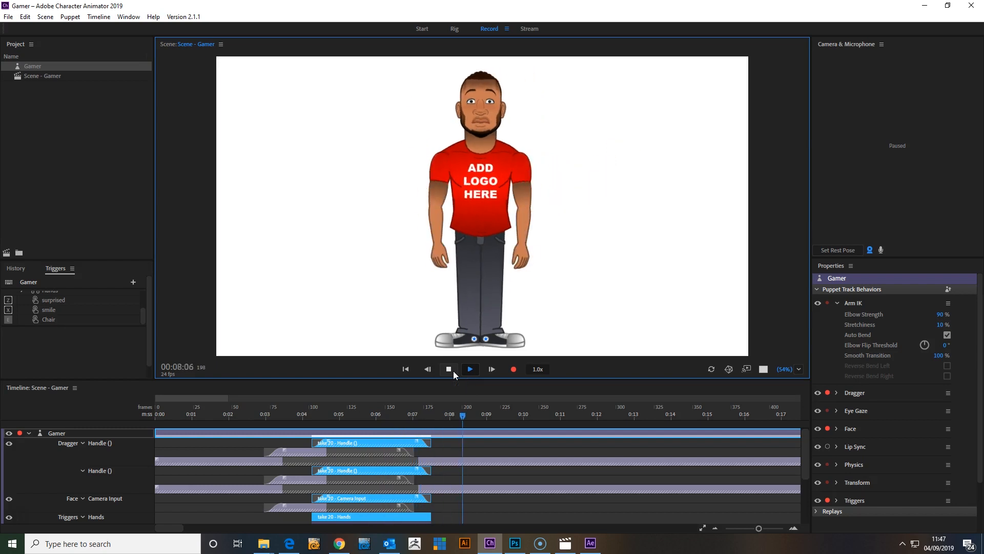
left_click(470, 368)
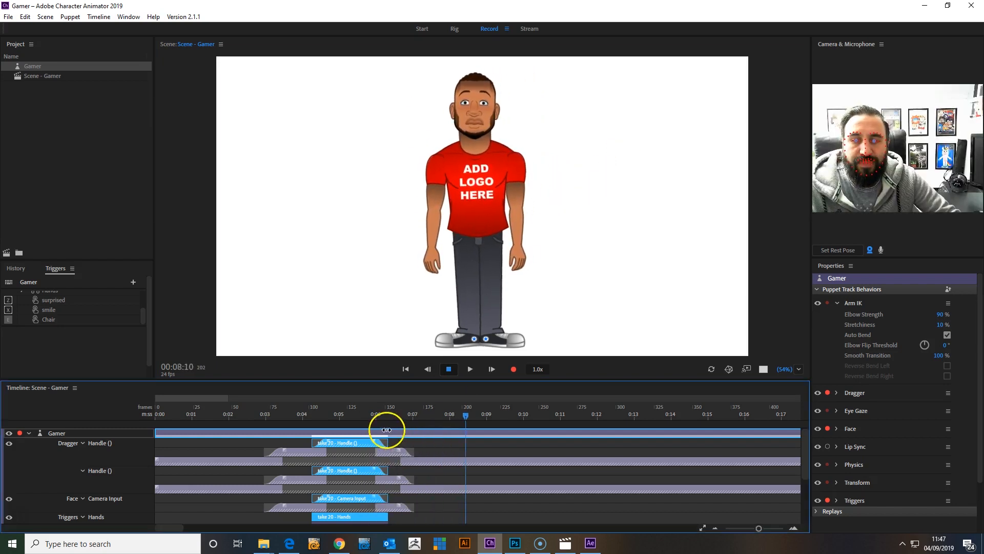